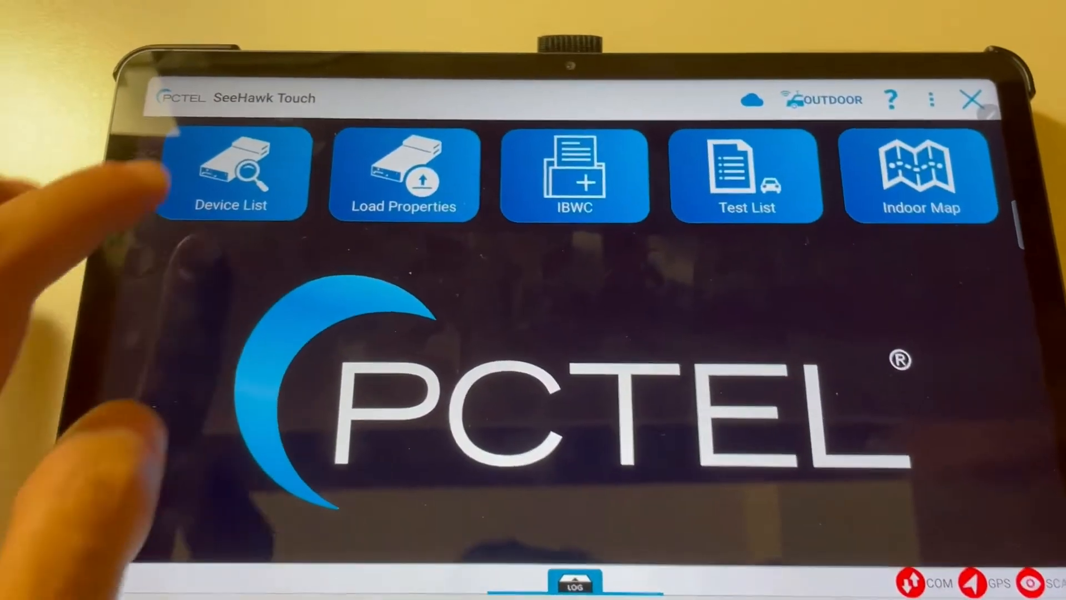
# Detect devices and select the IBflex-ESN scanner to request Bluetooth pairing
pyautogui.click(231, 174)
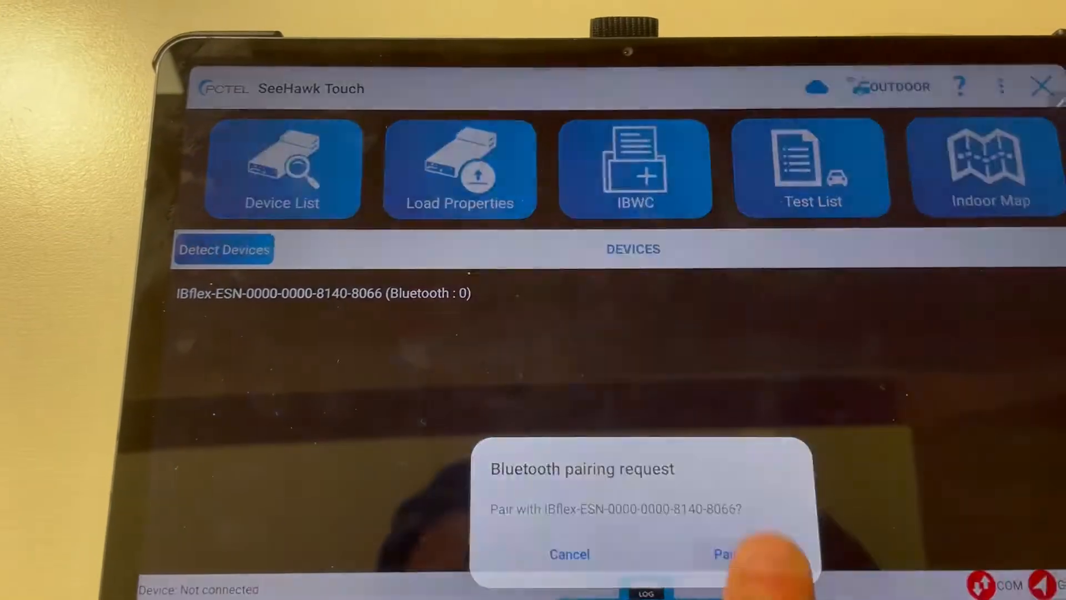
# Accept pairing with the IBflex scanner for the LTE Band 13 channel 5230 setup
pyautogui.click(724, 554)
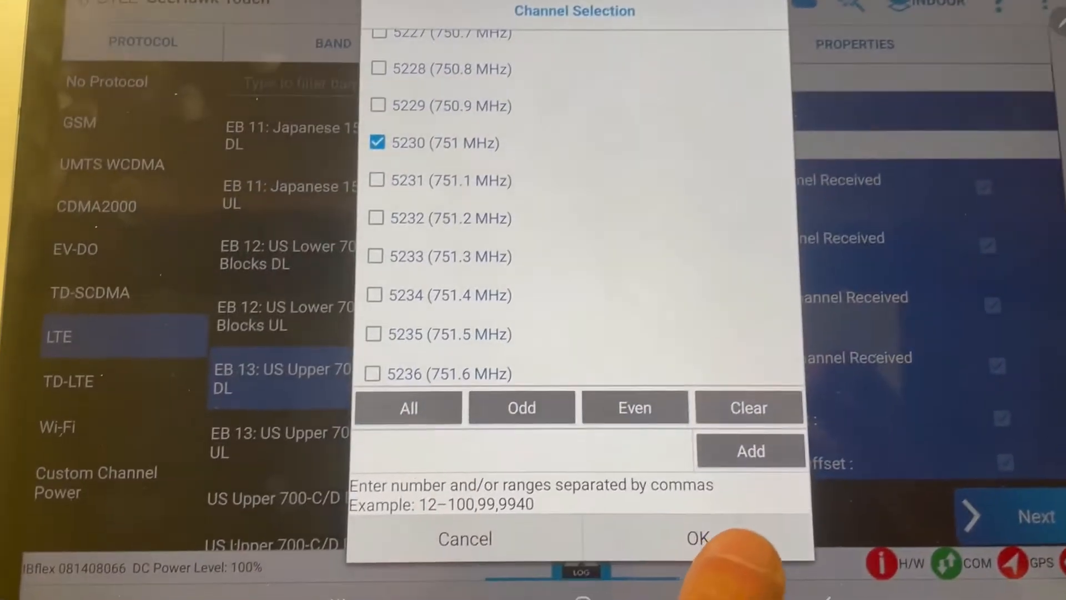
# Confirm channel 5230 and set Enhanced Top N Signal Auto Bandwidth Trigger Time
pyautogui.click(695, 538)
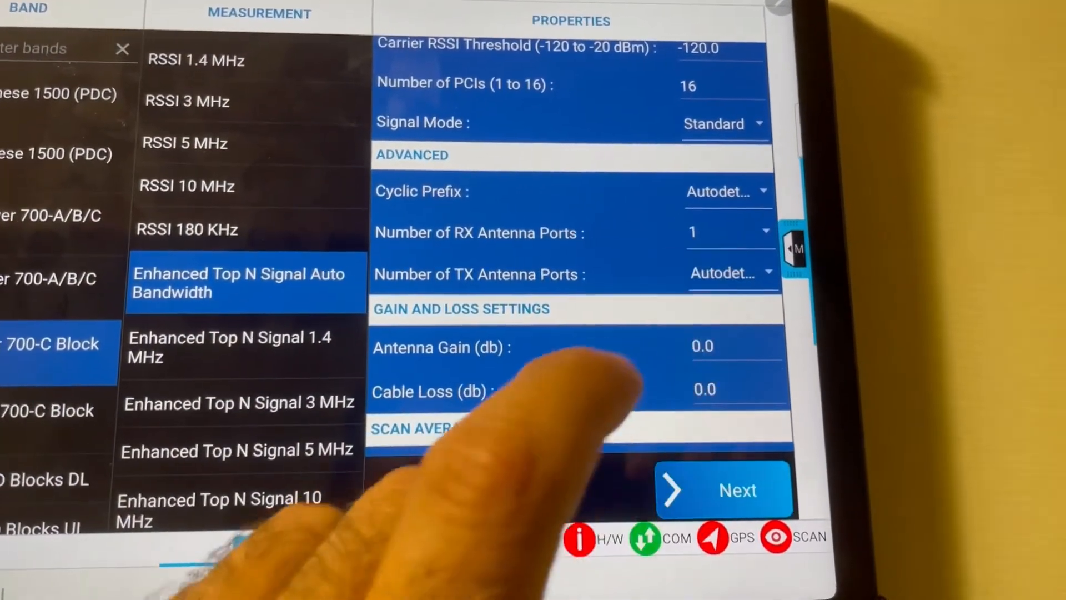
pyautogui.scroll(-3)
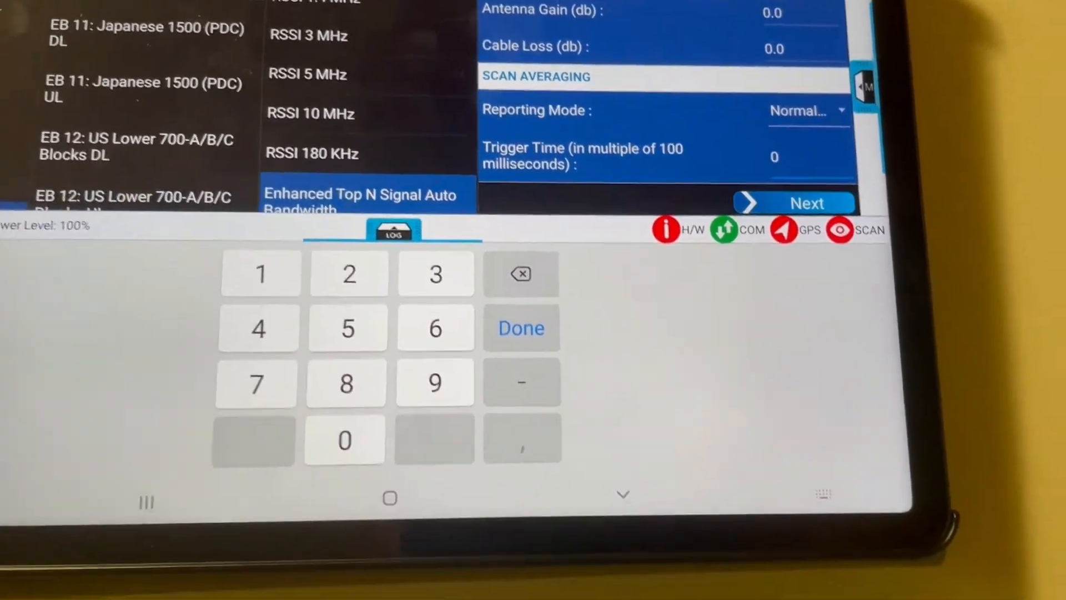
pyautogui.click(520, 328)
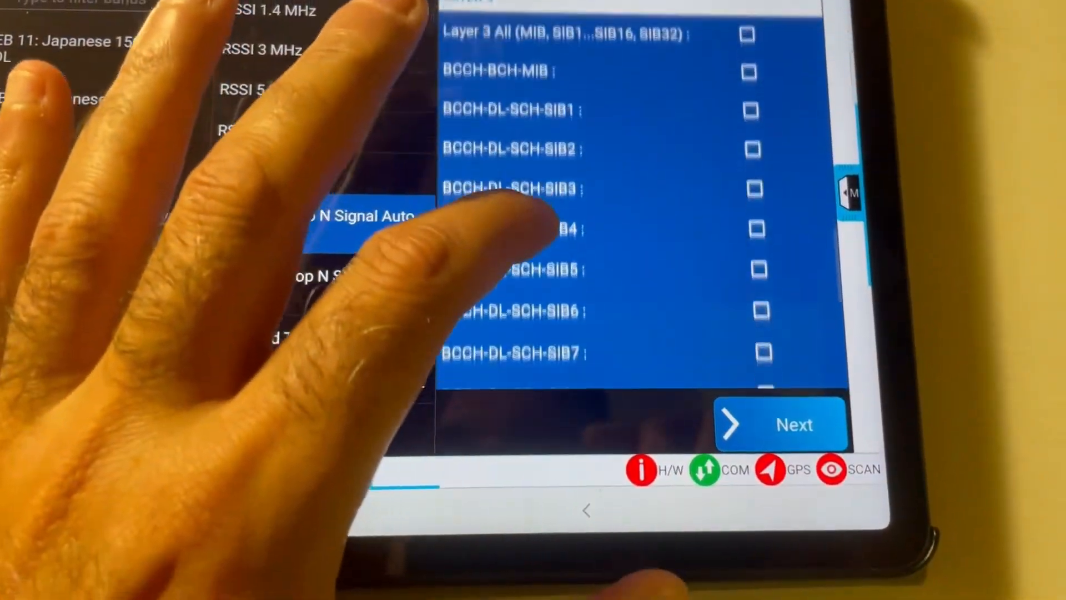
# Scroll past the Layer 3 message checkboxes toward Map Setup
pyautogui.scroll(-3)
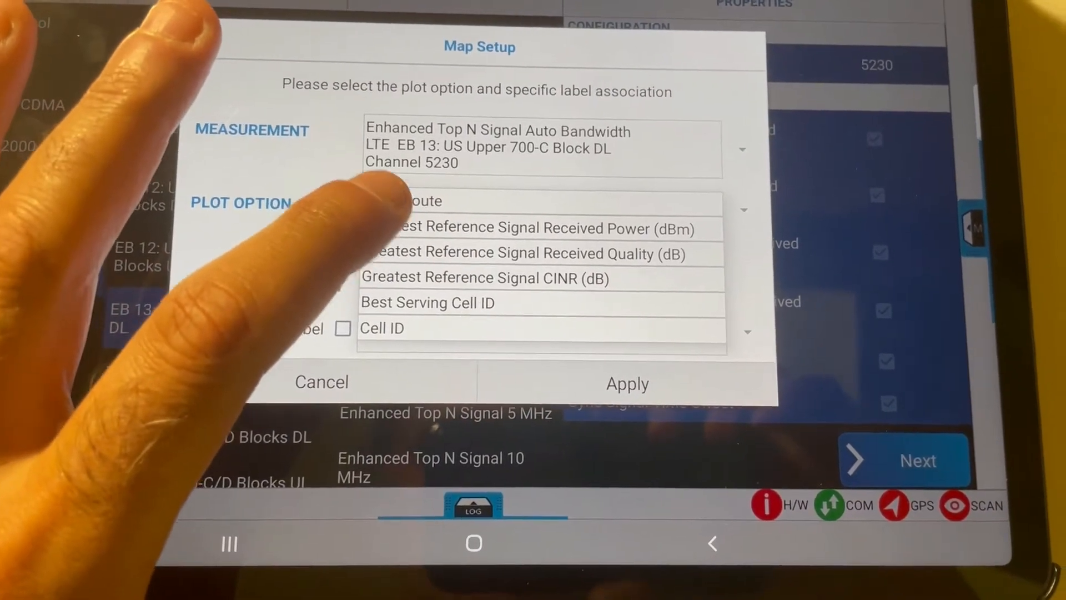
# Apply a map plot option and choose a floor plan for the indoor map
pyautogui.click(527, 230)
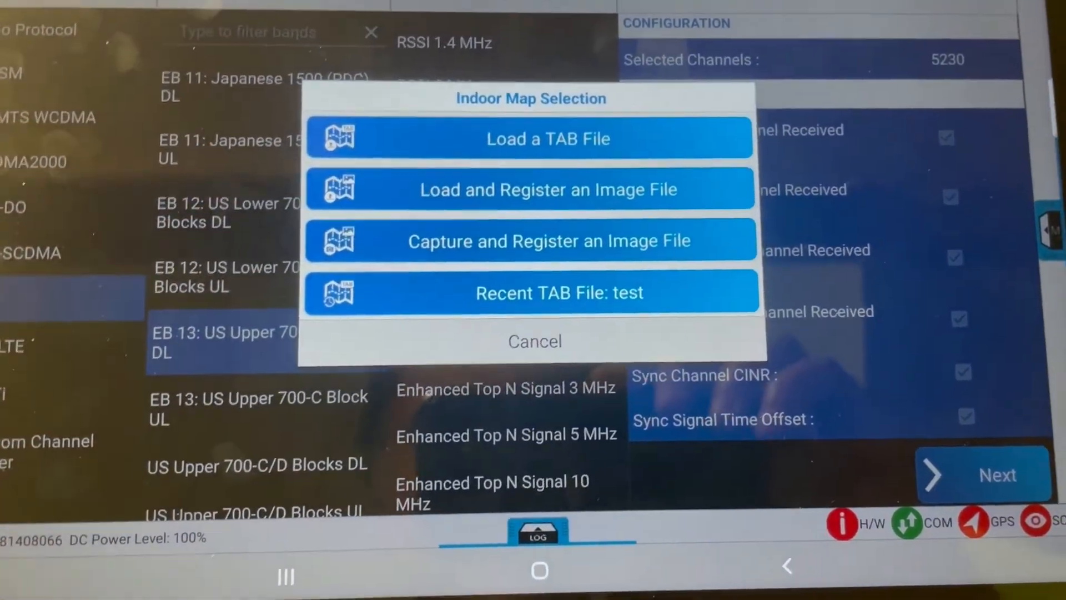
pyautogui.click(534, 341)
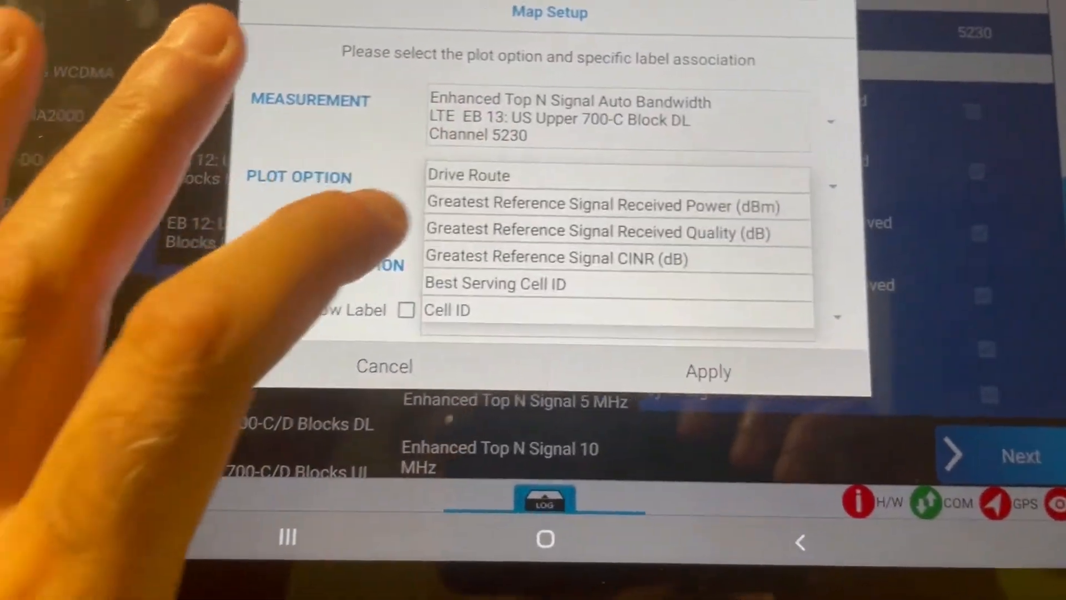
# Pick the plotted metric, such as Greatest RSRP, in Map Setup
pyautogui.click(598, 204)
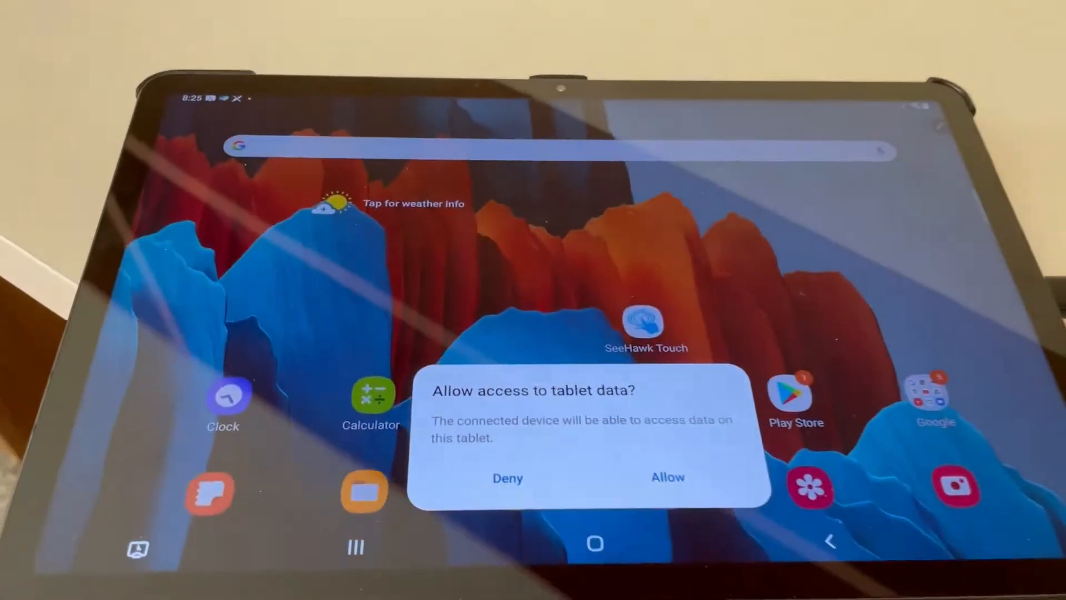
# Allow the PC access to the Galaxy Tab's data
pyautogui.click(667, 476)
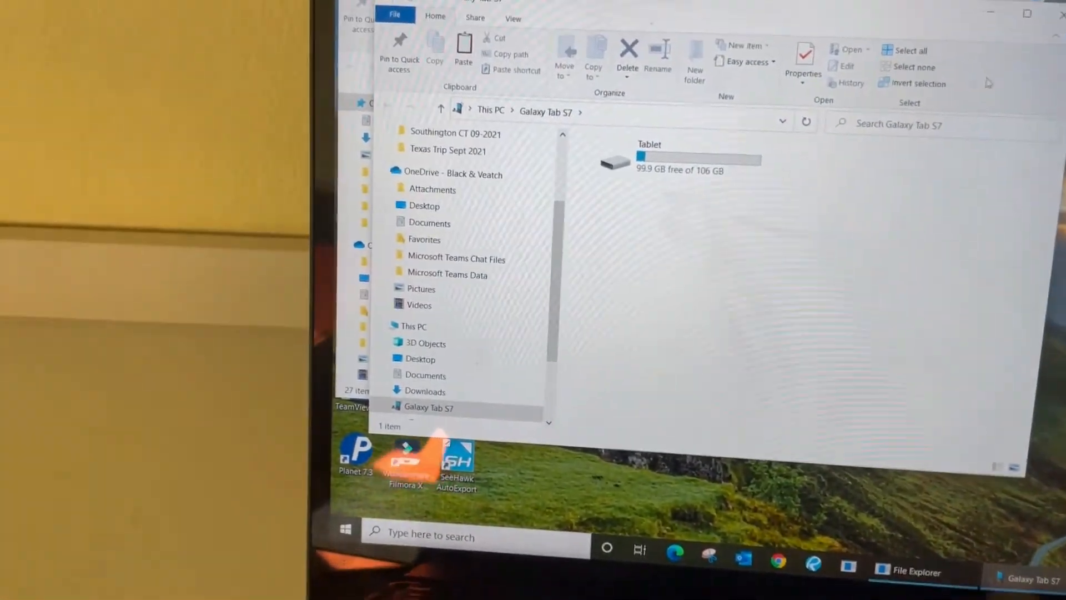
# Open Tablet storage and its SeeHawkTouch folder on the PC
pyautogui.doubleClick(615, 160)
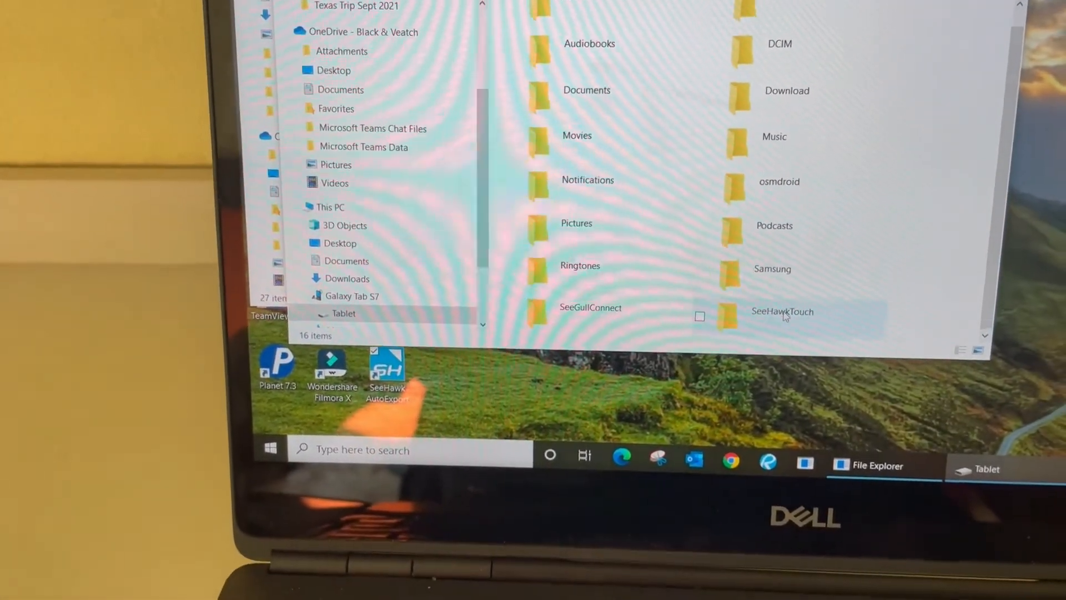
pyautogui.doubleClick(782, 312)
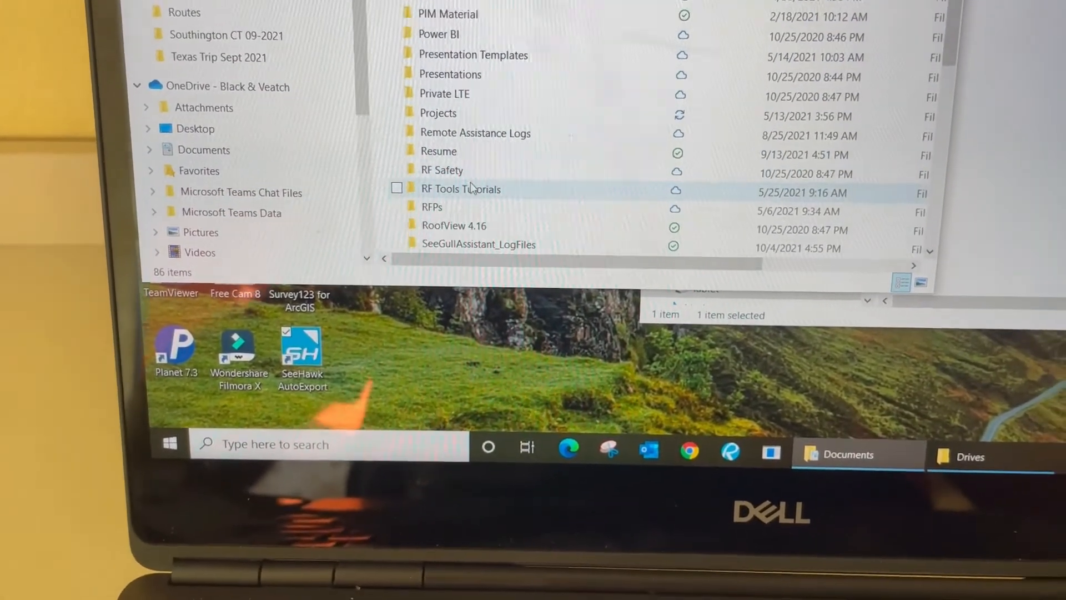
# Open the Test_20211010_201747 folder holding the exported Band 13 Excel and DTR files
pyautogui.scroll(-3)
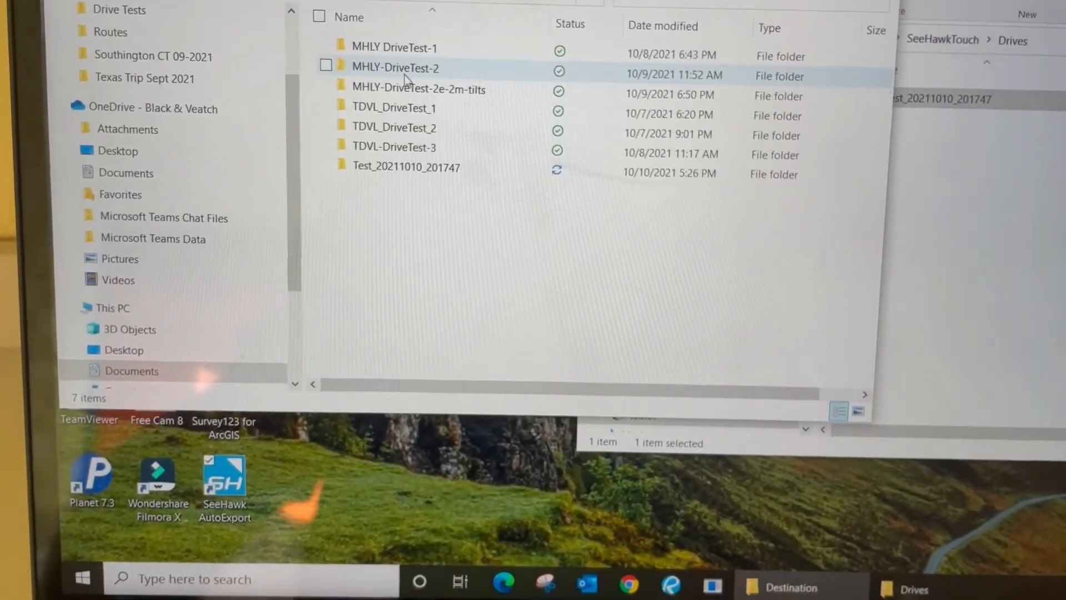
pyautogui.click(406, 167)
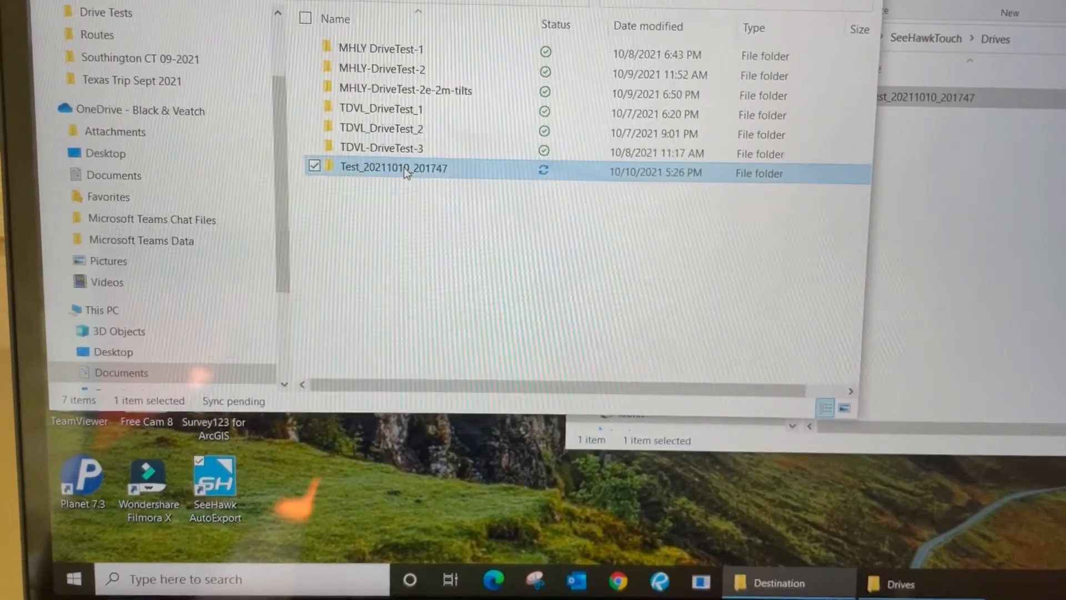
pyautogui.doubleClick(394, 167)
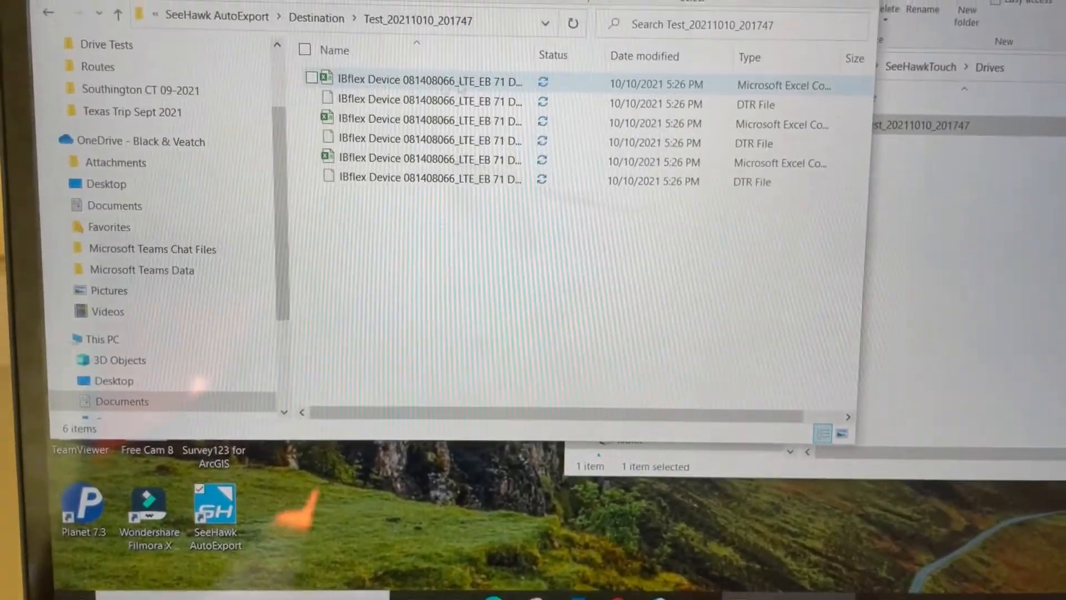